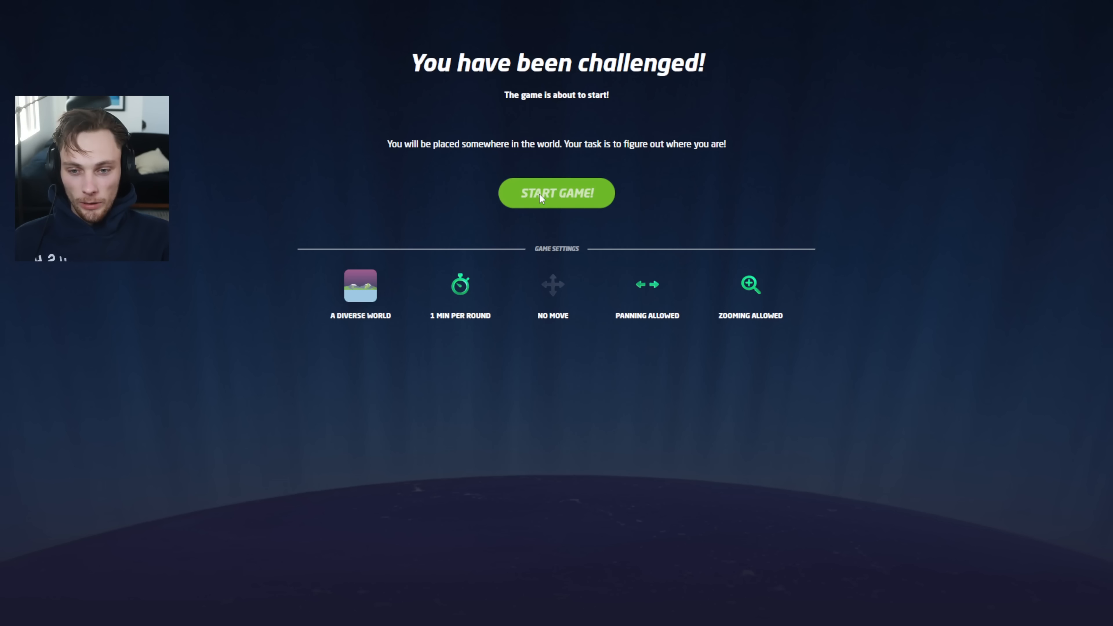
Start the challenge game so round 1 of A Diverse World begins.
{"action": "left_click", "coordinate": [556, 192]}
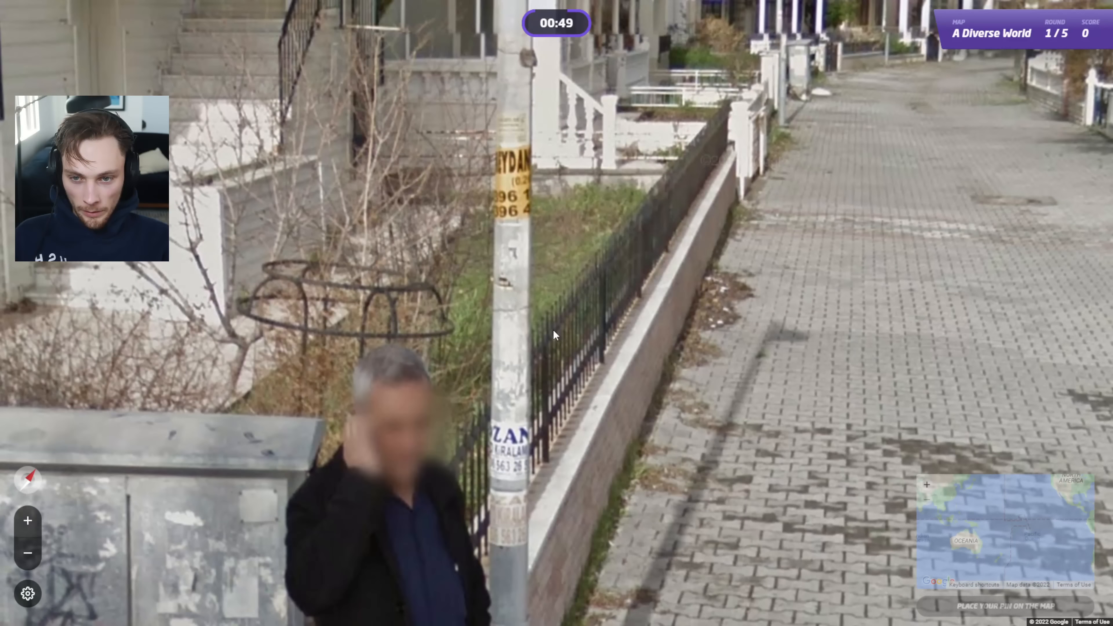
Pin the round 1 guess near İzmir on Turkey's Aegean coast and submit it for 4,463 points.
{"action": "left_click", "coordinate": [538, 237]}
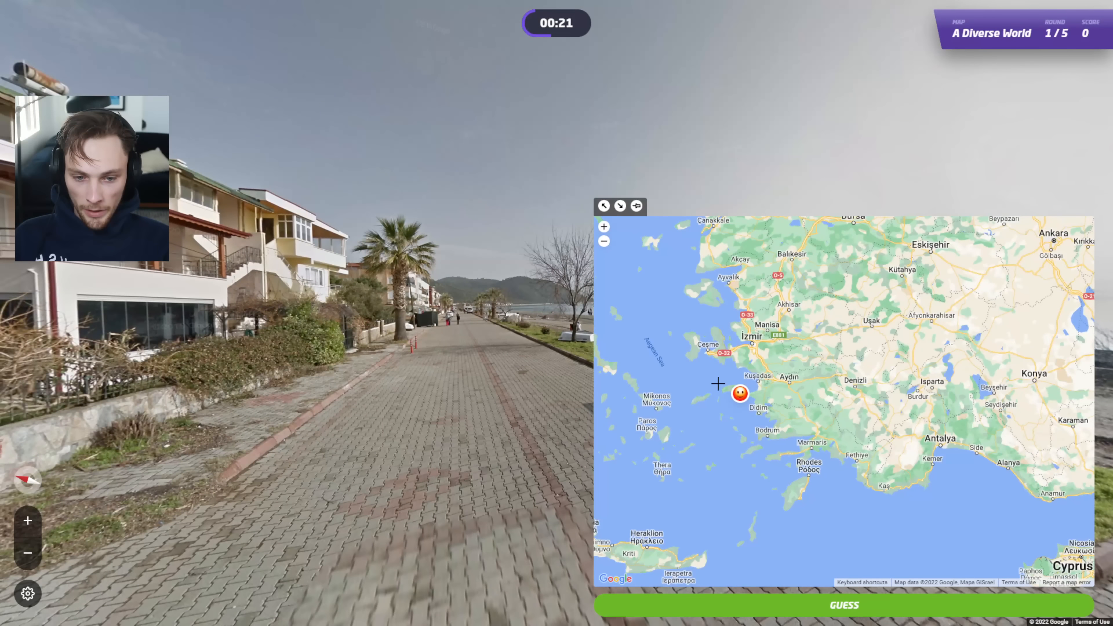
{"action": "left_click", "coordinate": [844, 604]}
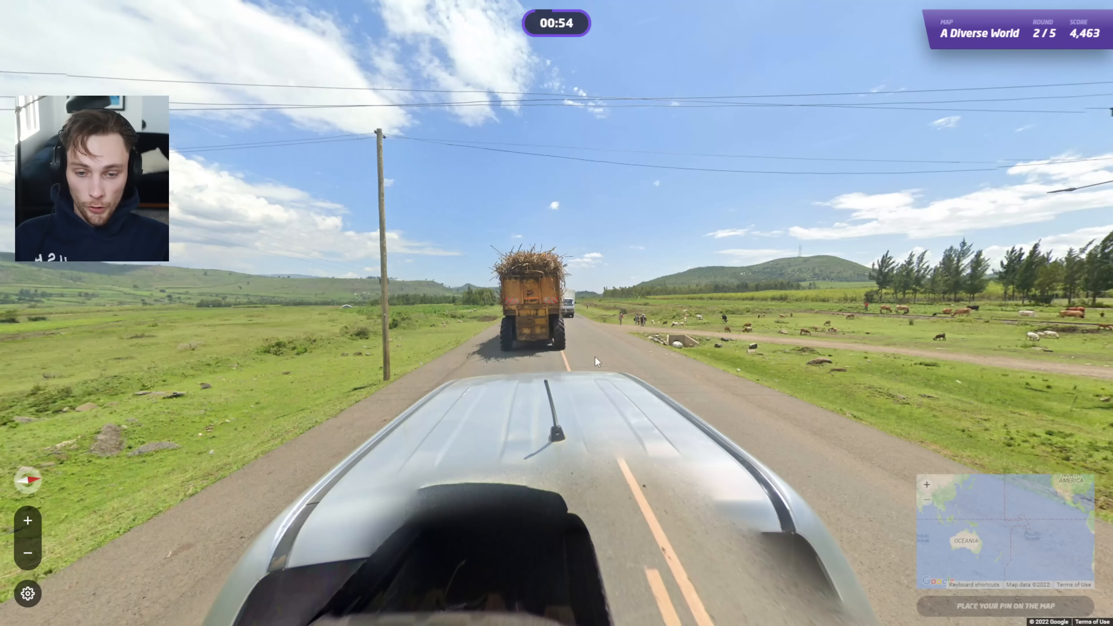
{"action": "mouse_move", "coordinate": [579, 405]}
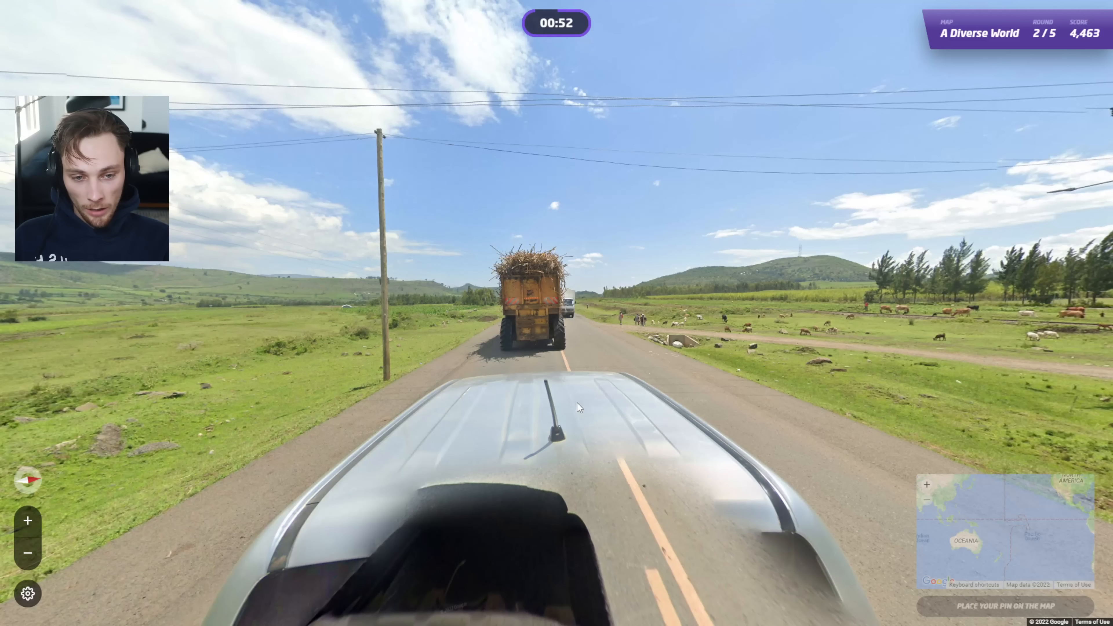
{"action": "mouse_move", "coordinate": [530, 396]}
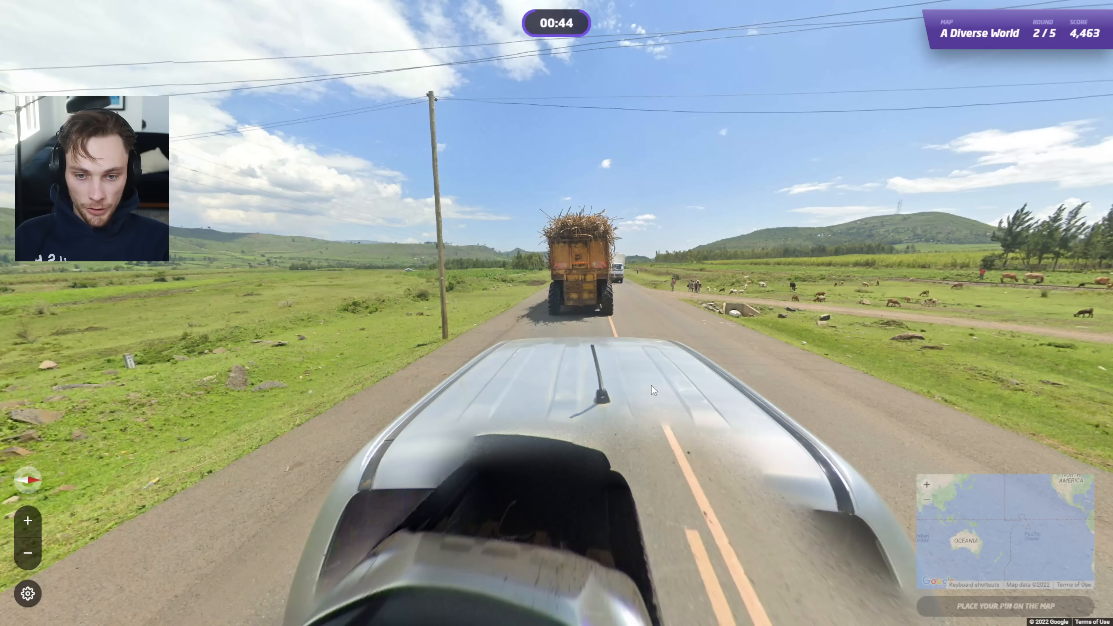
{"action": "mouse_move", "coordinate": [649, 381]}
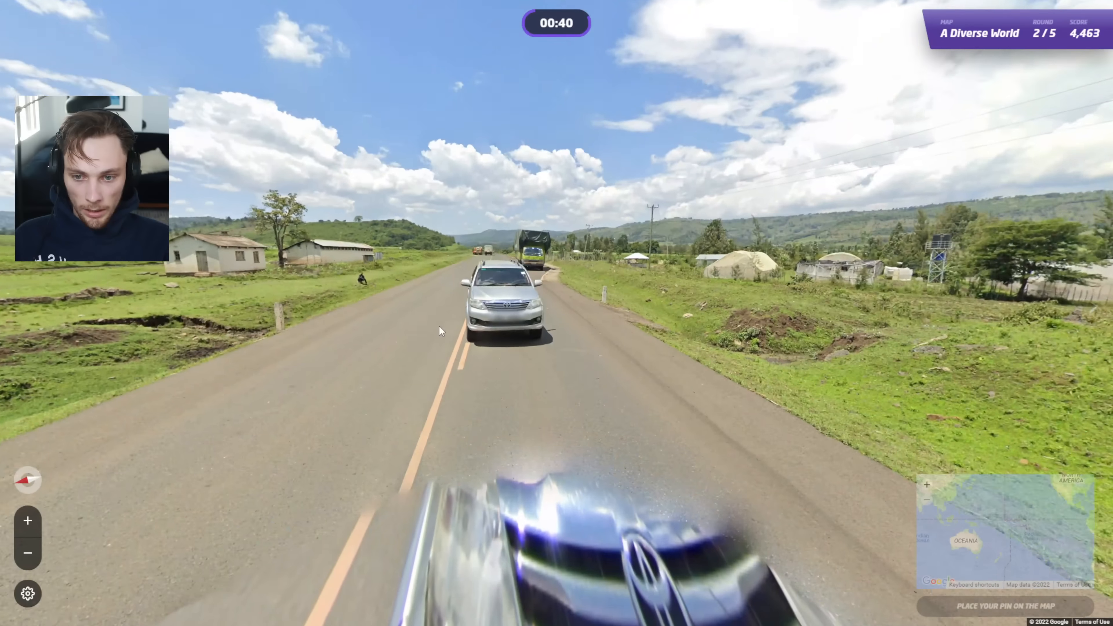
Zoom the minimap into Kenya, pin near Kericho and submit round 2, 52 km off for 4,862 points.
{"action": "left_click", "coordinate": [438, 331]}
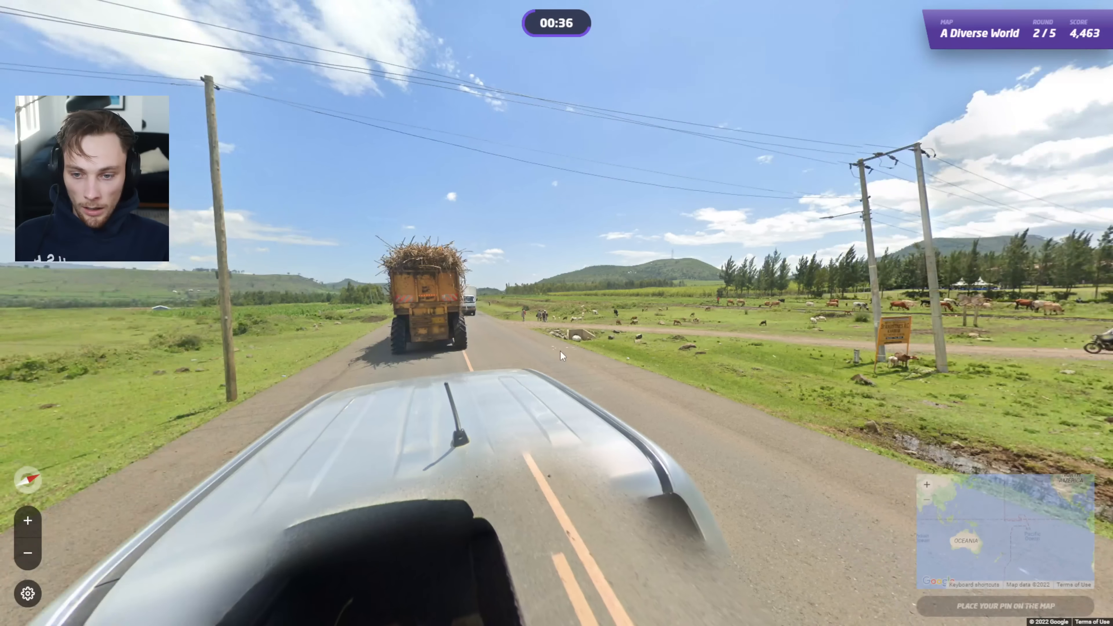
{"action": "left_click", "coordinate": [560, 355]}
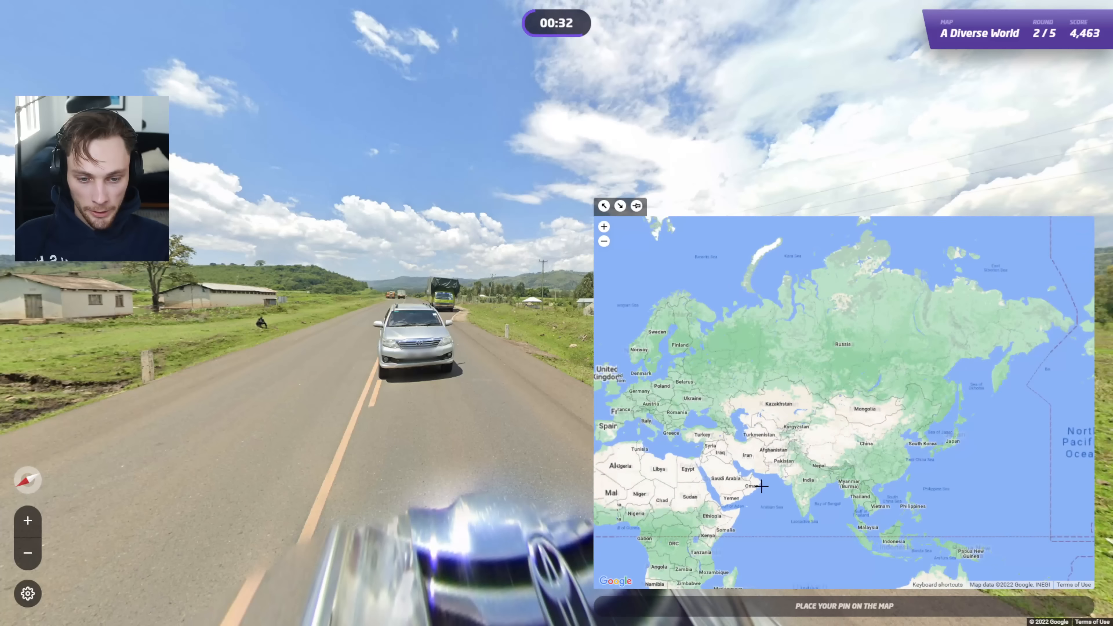
{"action": "scroll", "scroll_direction": "down", "scroll_amount": 3}
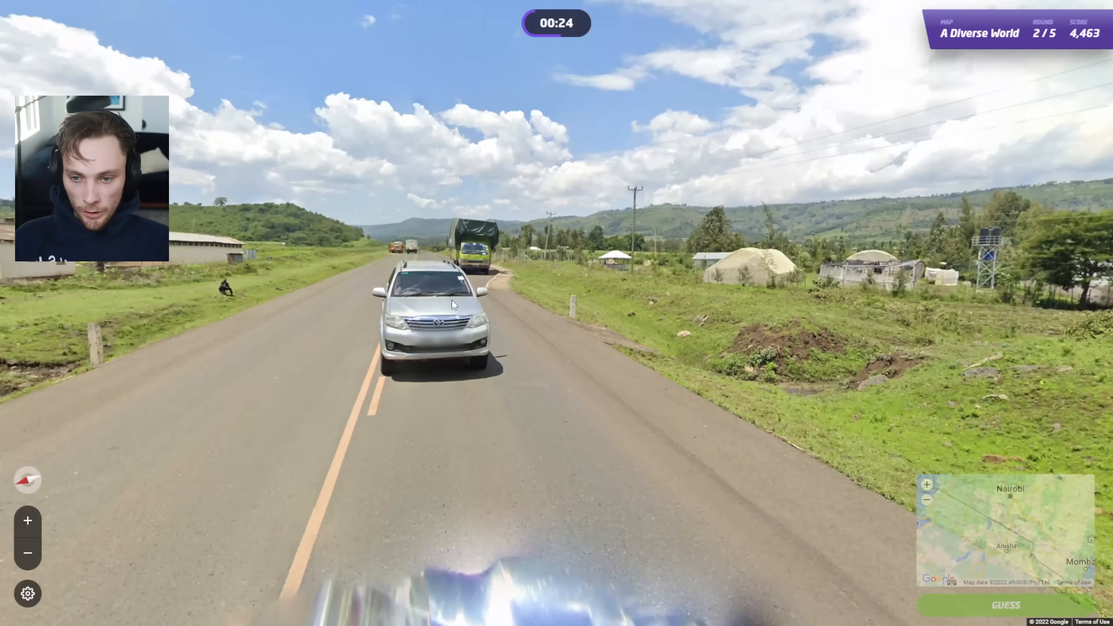
{"action": "left_click", "coordinate": [455, 305]}
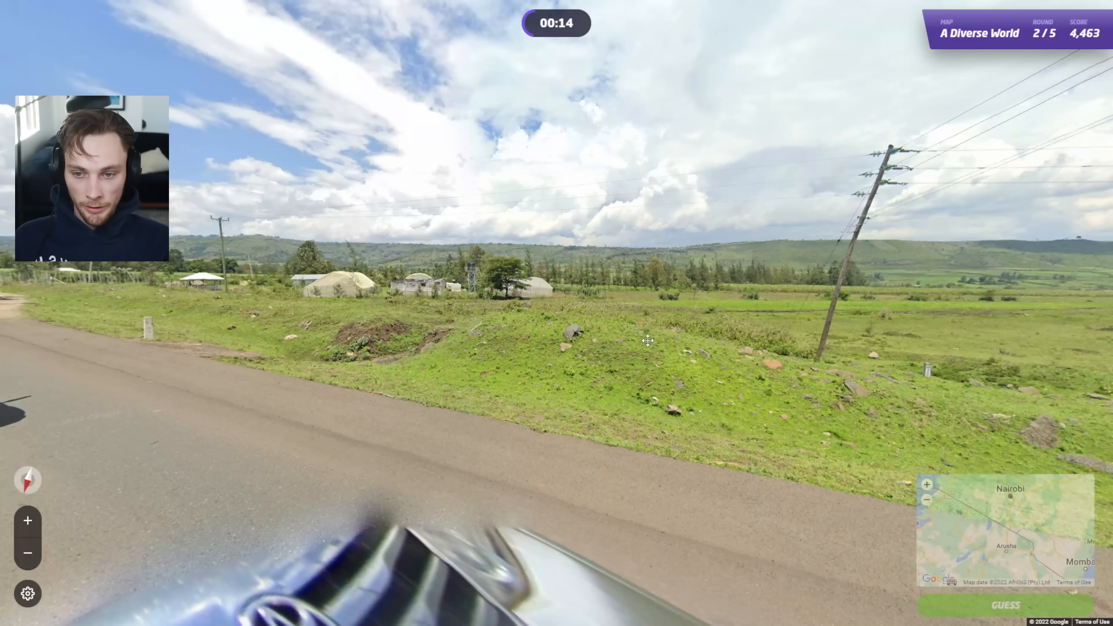
{"action": "left_click", "coordinate": [1005, 605]}
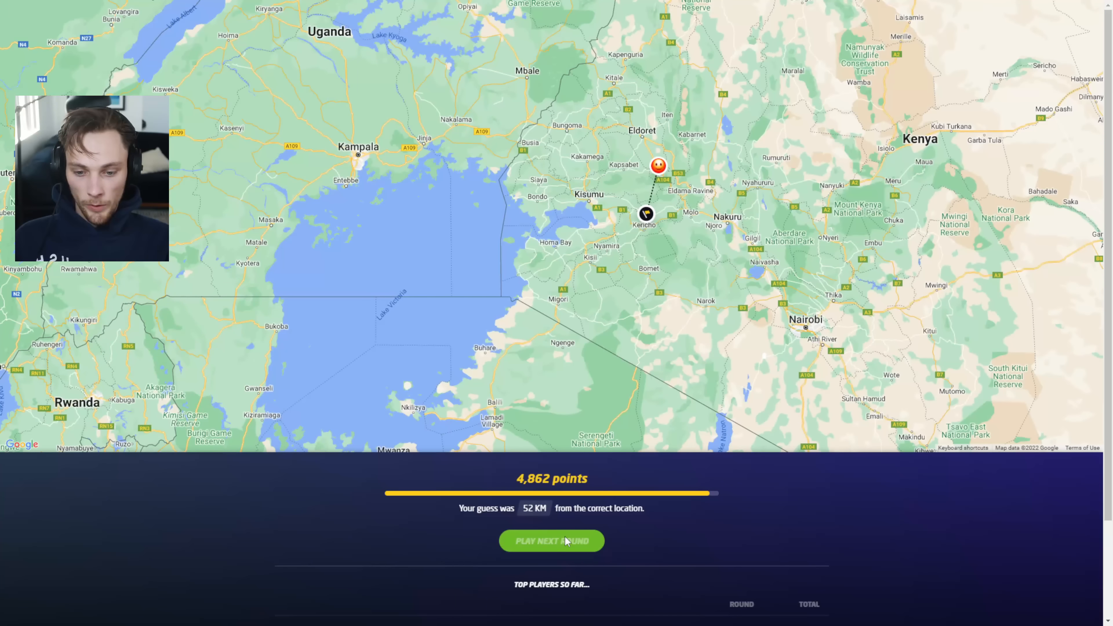
Start round 3 and submit a guess east of Reykjavík in southwest Iceland, 40 km off.
{"action": "left_click", "coordinate": [551, 540]}
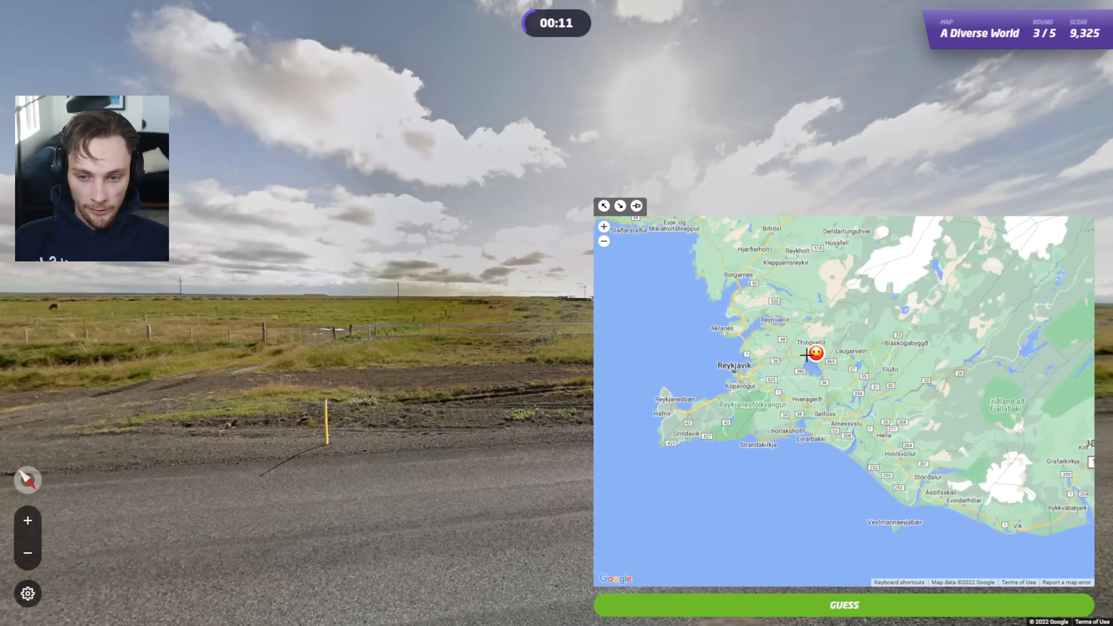
{"action": "left_click", "coordinate": [843, 605]}
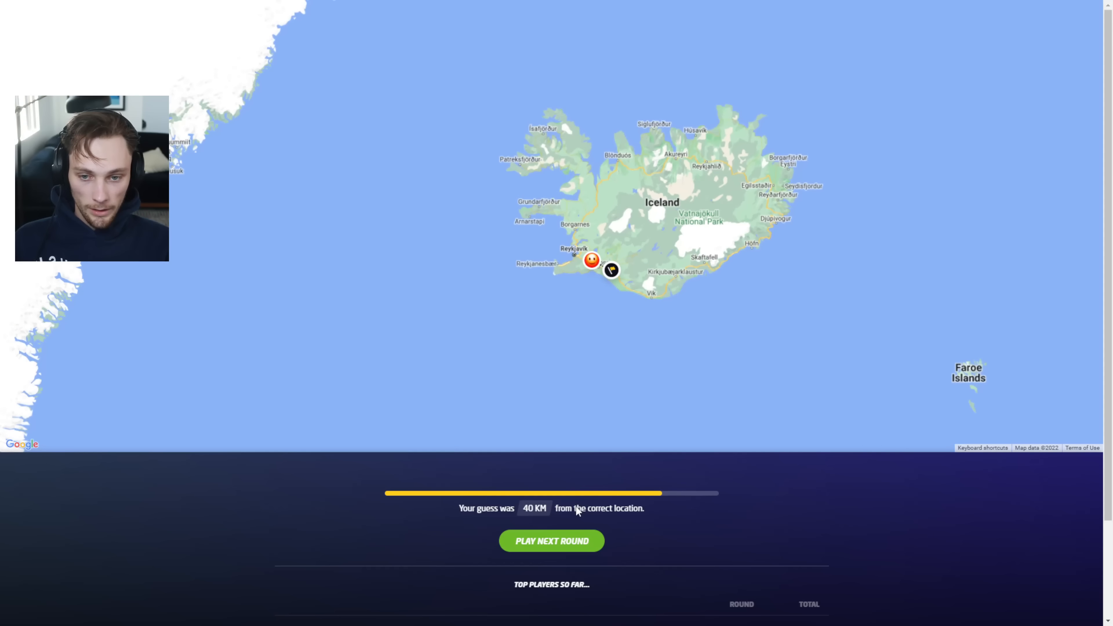
Start round 4, pin east of Bucharest in eastern Romania and submit, 255 km off, then begin round 5.
{"action": "left_click", "coordinate": [551, 540]}
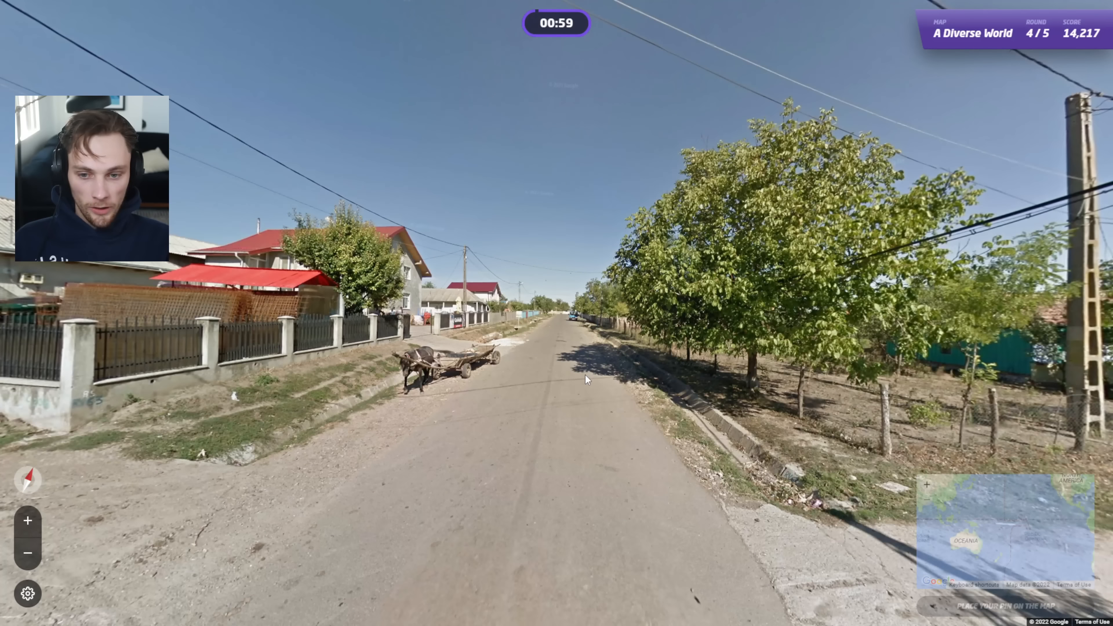
{"action": "left_click", "coordinate": [585, 378]}
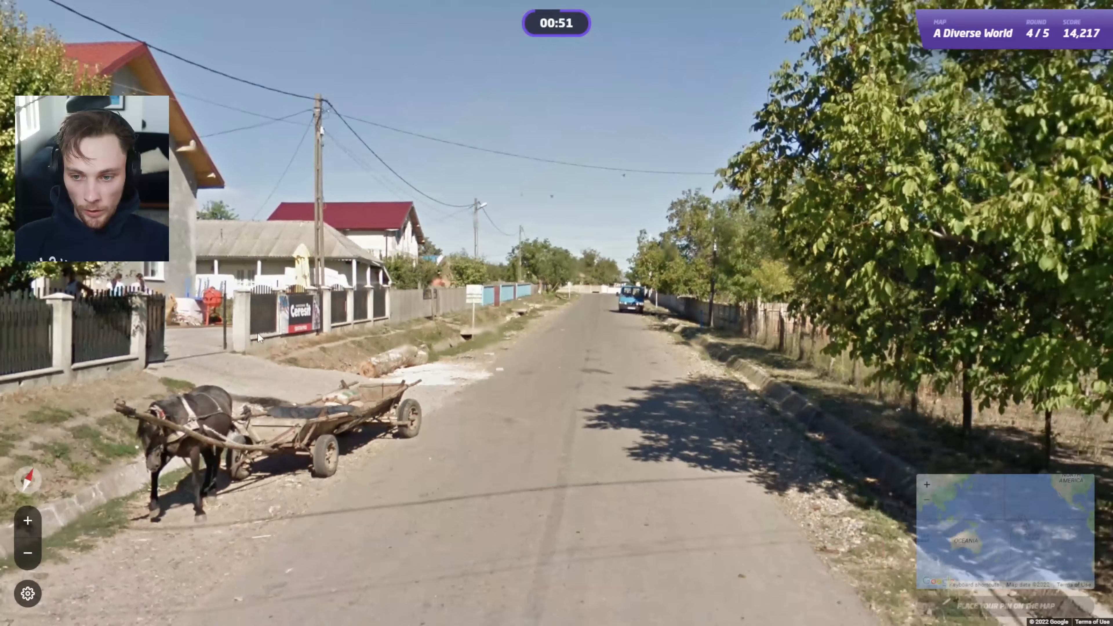
{"action": "left_click", "coordinate": [557, 291]}
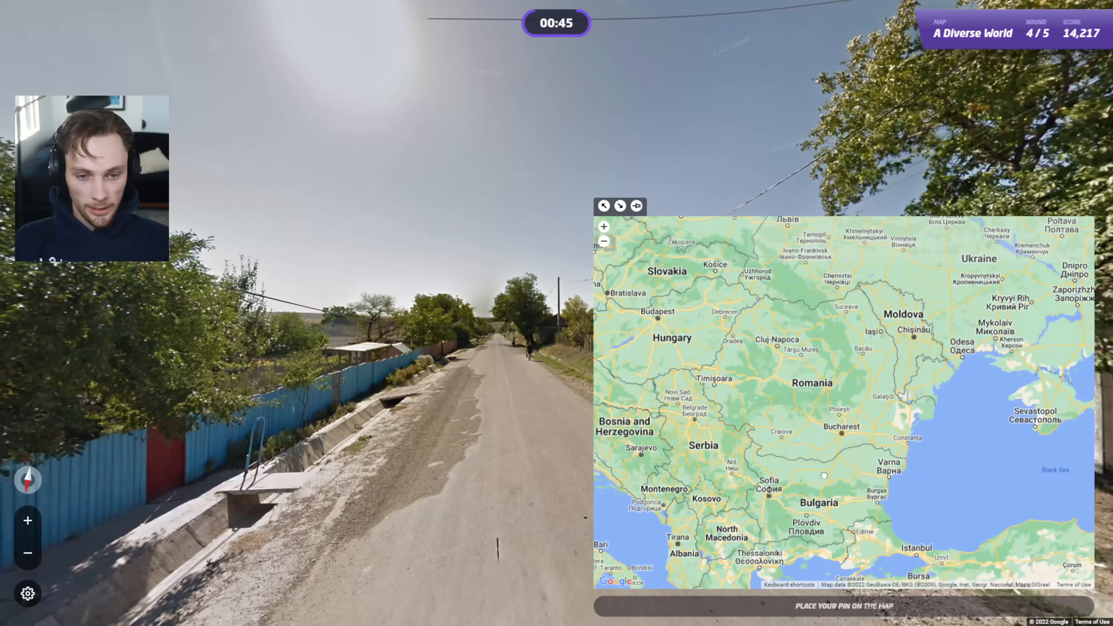
{"action": "left_click", "coordinate": [871, 426]}
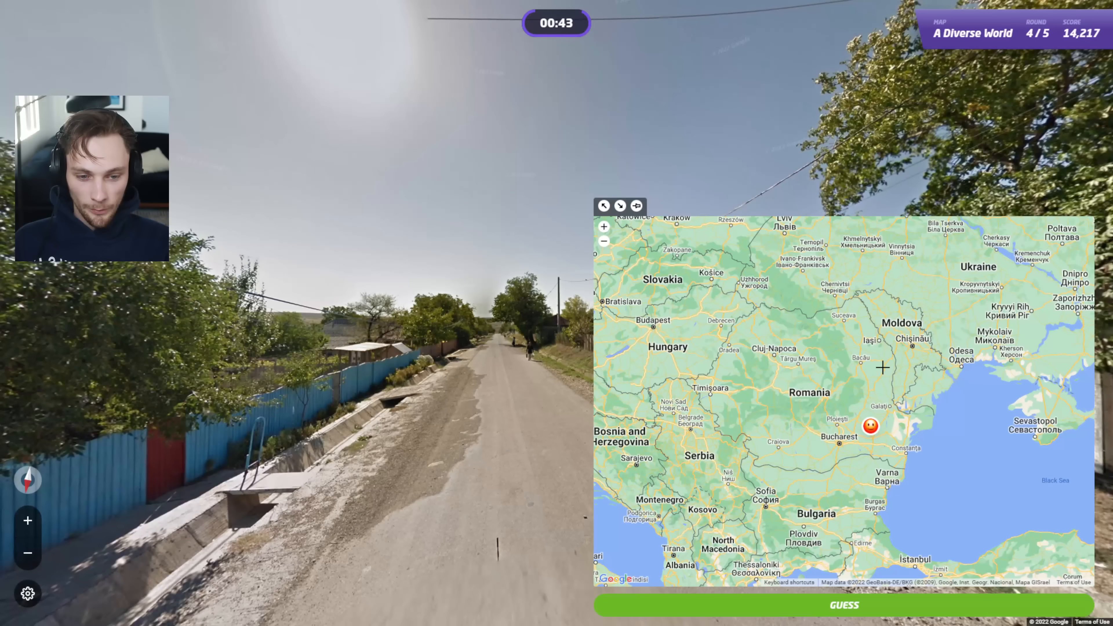
{"action": "left_click", "coordinate": [716, 383]}
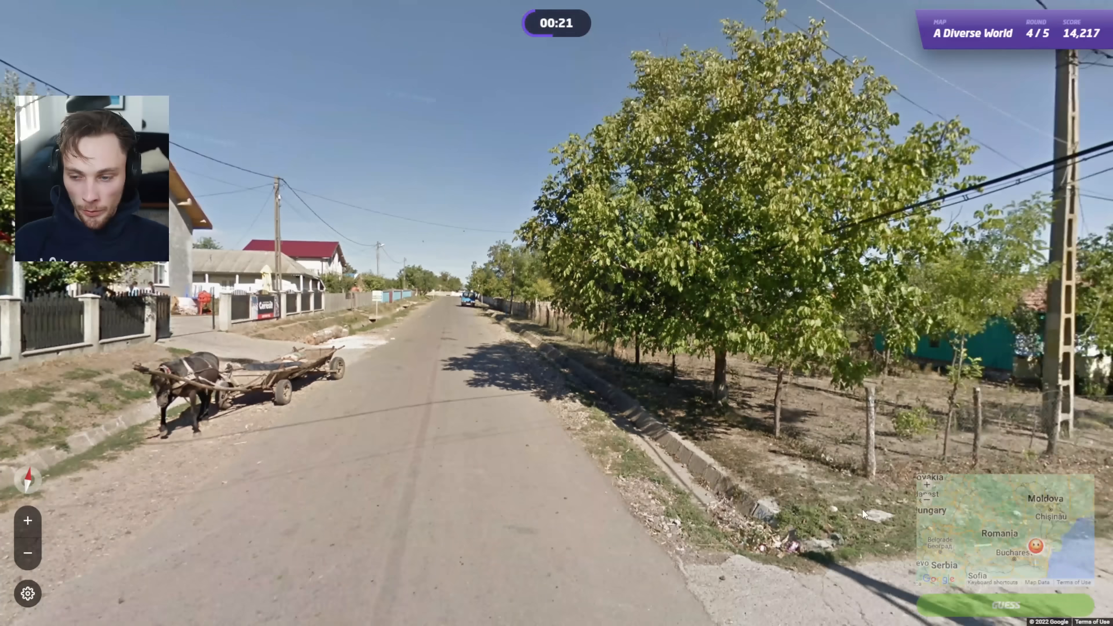
{"action": "left_click", "coordinate": [1004, 604]}
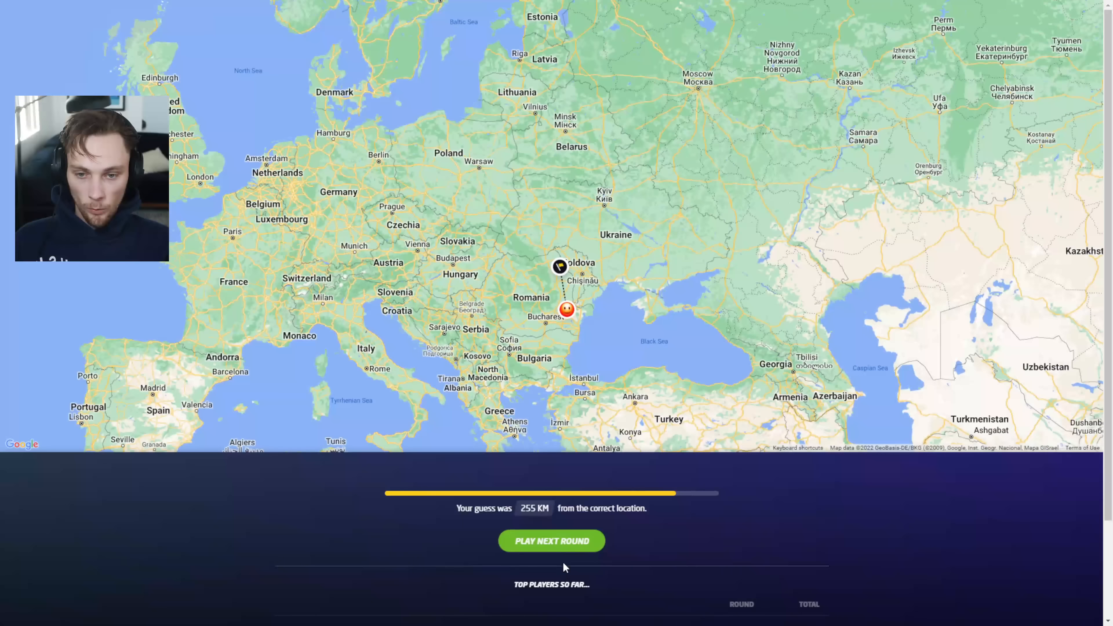
{"action": "left_click", "coordinate": [552, 540]}
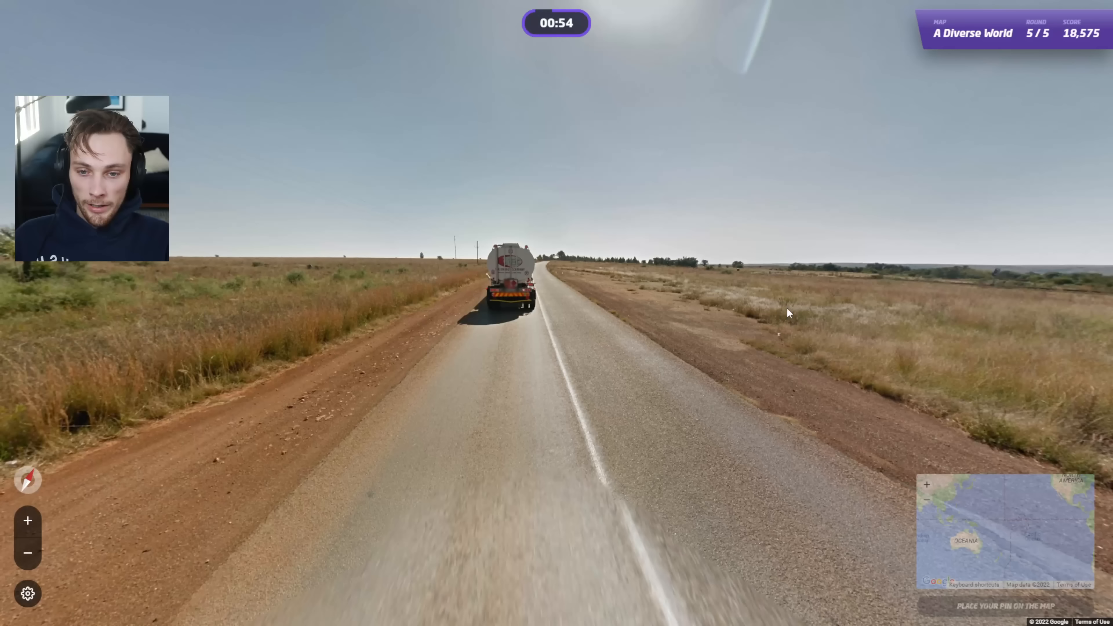
Place the round 5 guess pin in Eswatini without submitting it yet.
{"action": "left_click", "coordinate": [786, 313]}
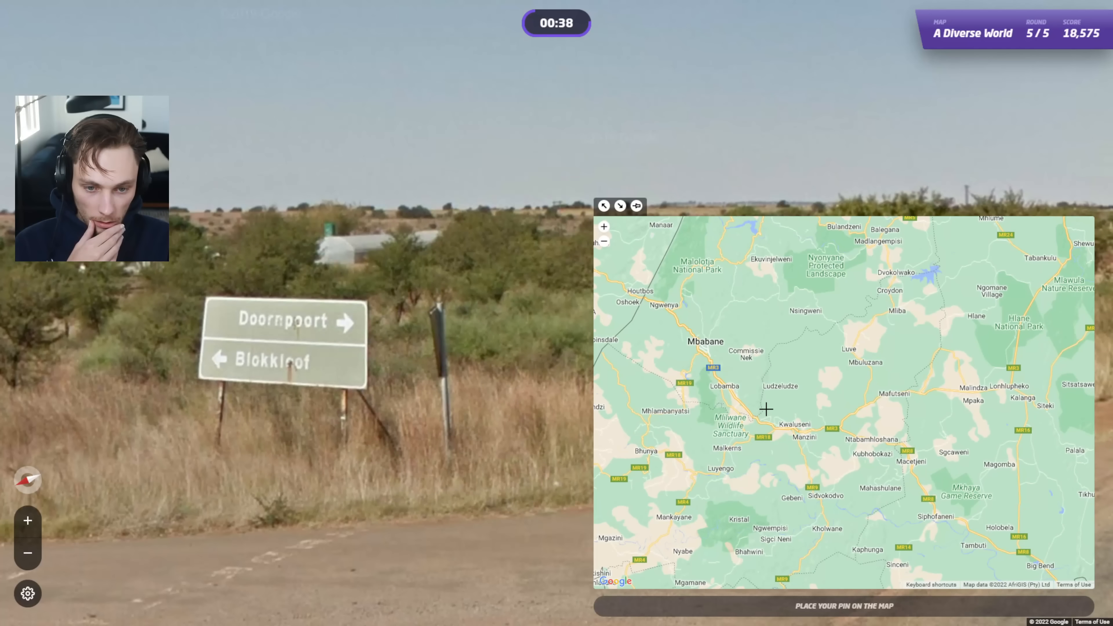
{"action": "left_click", "coordinate": [766, 408]}
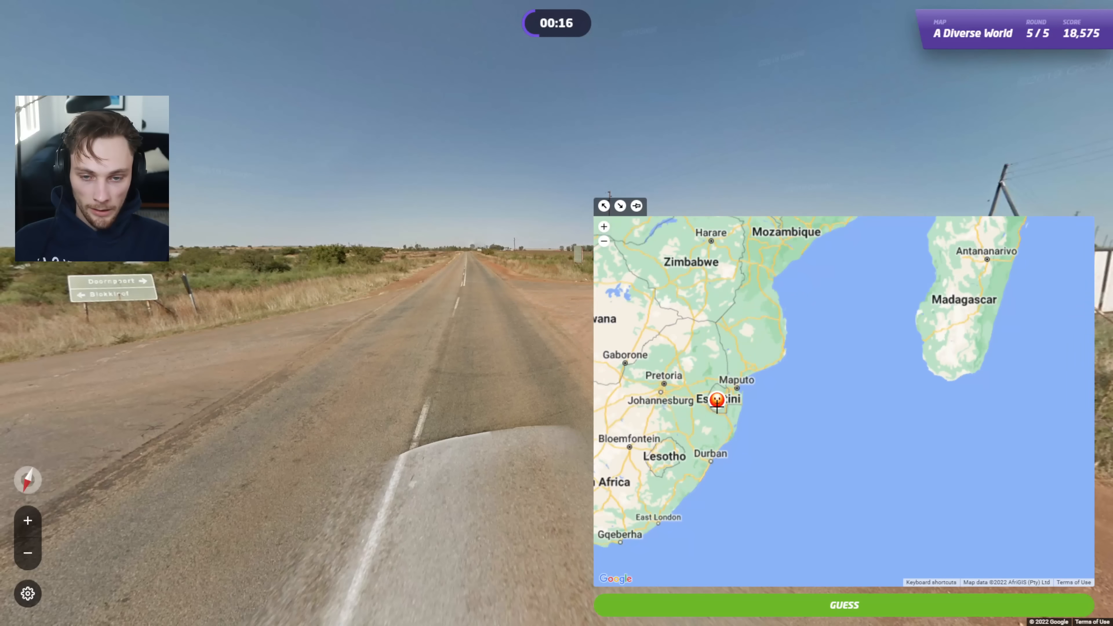
Submit the Eswatini guess, 467 km off, and bring up the finished game's summary leaderboard.
{"action": "left_click", "coordinate": [844, 604]}
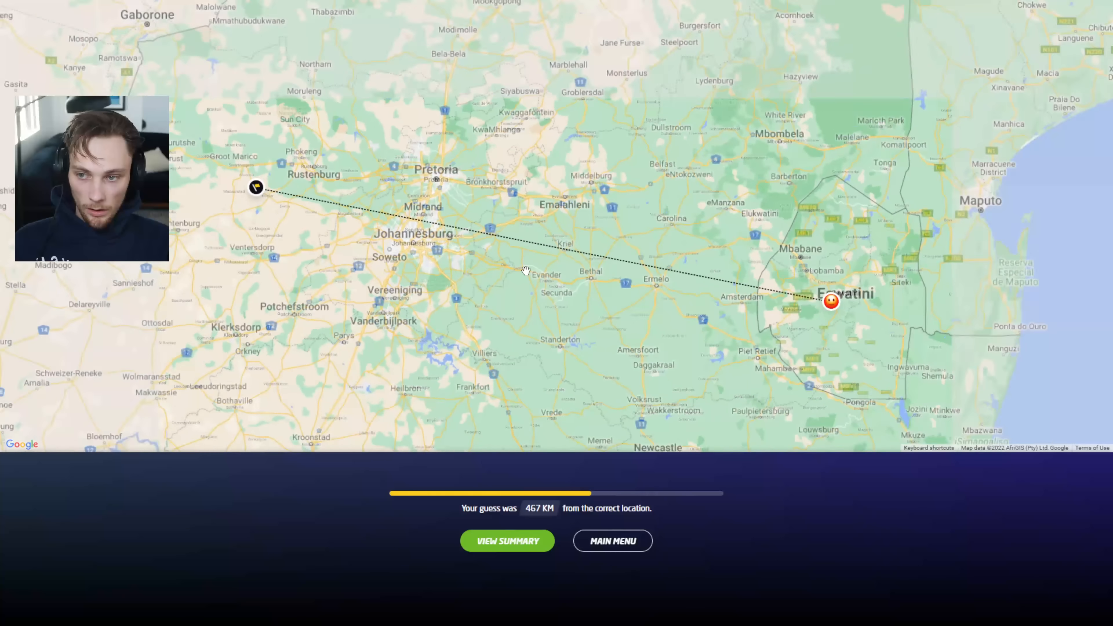
{"action": "left_click", "coordinate": [506, 540]}
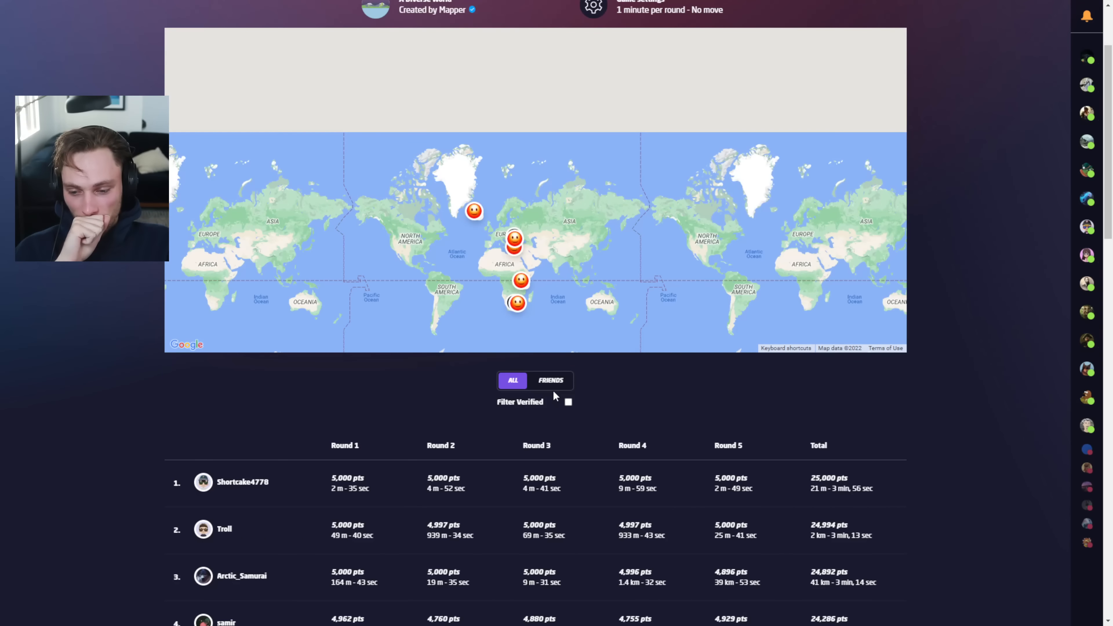
Show friends' scores on the leaderboard and scroll through the map and entries.
{"action": "left_click", "coordinate": [550, 380]}
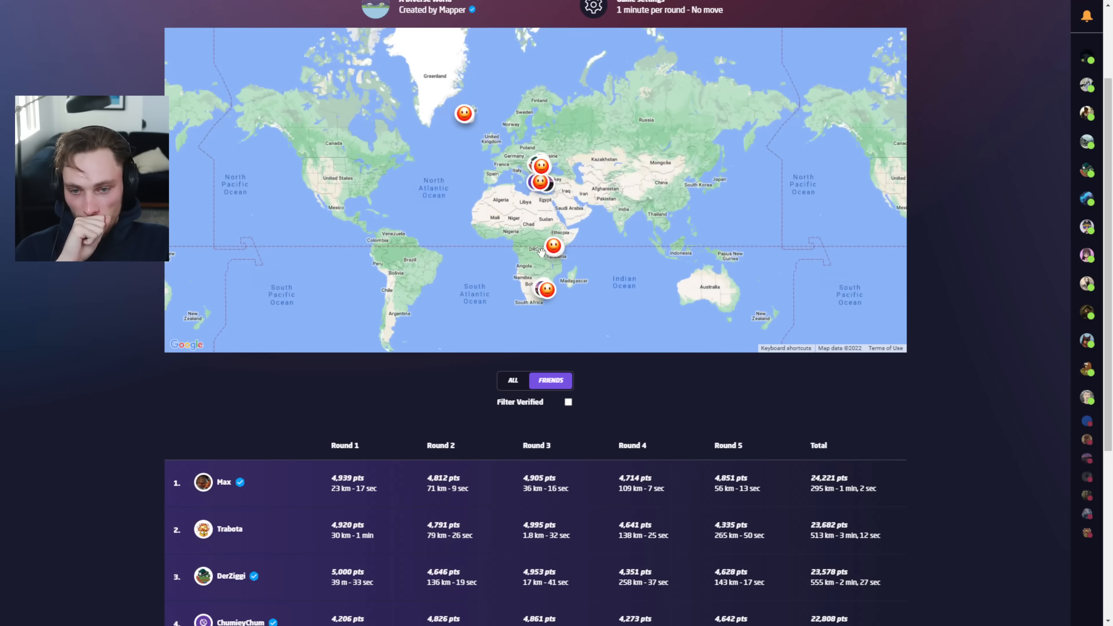
{"action": "scroll", "scroll_direction": "down", "scroll_amount": 3}
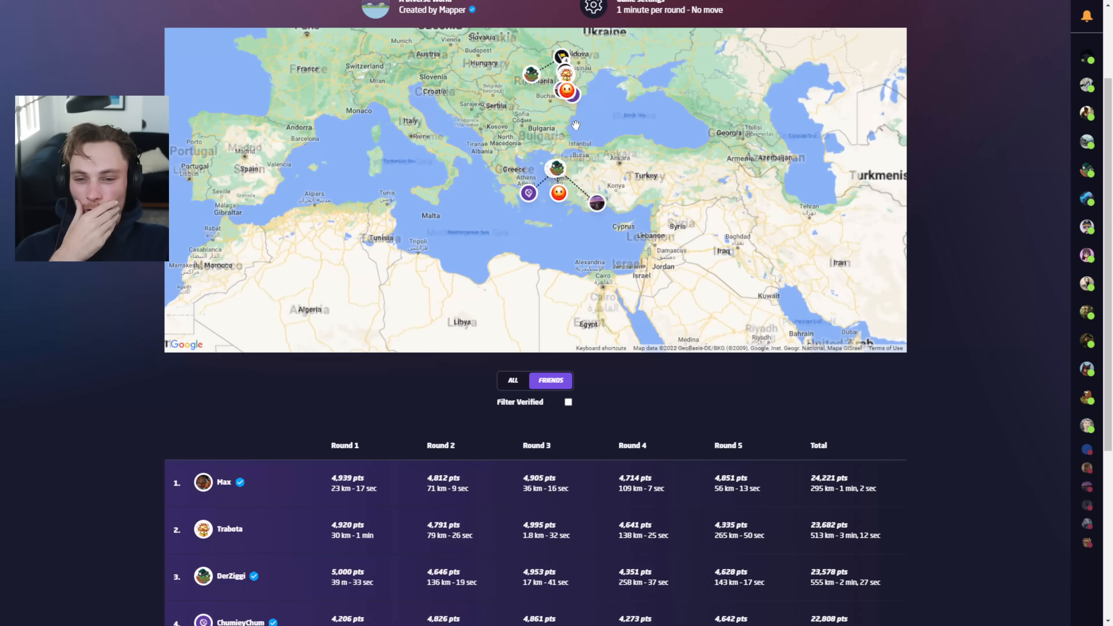
{"action": "scroll", "scroll_direction": "down", "scroll_amount": 3}
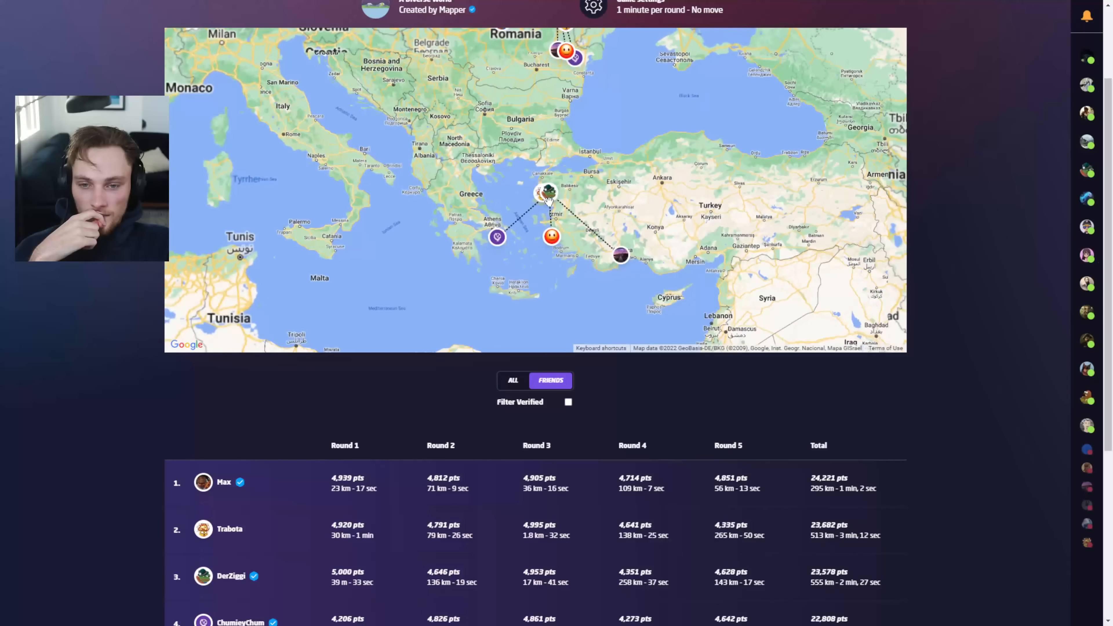
{"action": "scroll", "scroll_direction": "down", "scroll_amount": 3}
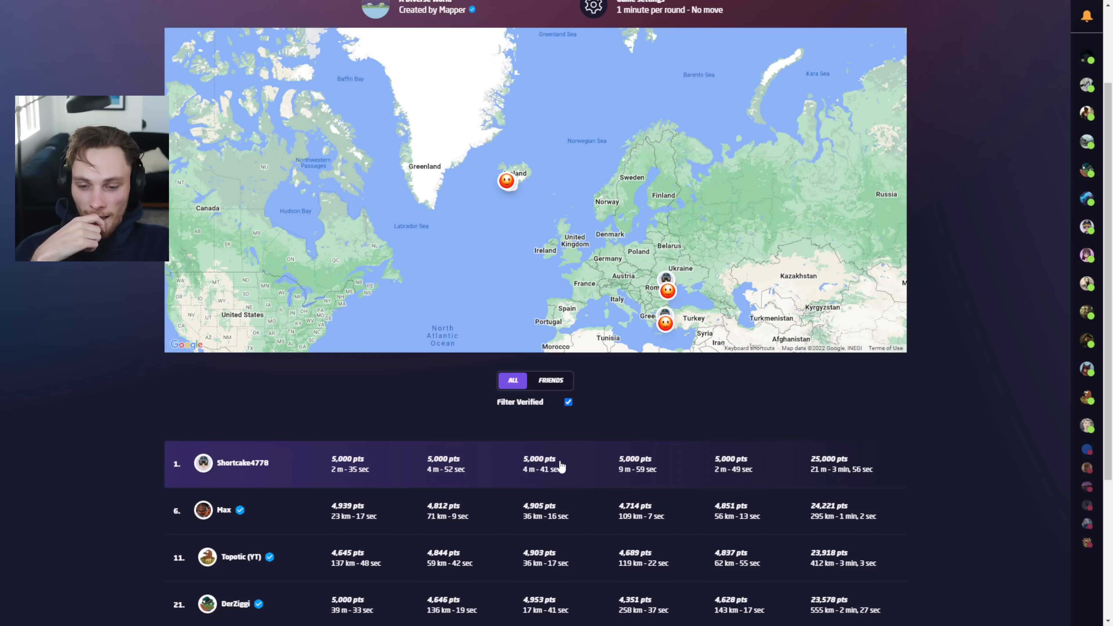
Load two more batches of leaderboard entries and scroll back to the top.
{"action": "scroll", "scroll_direction": "down", "scroll_amount": 3}
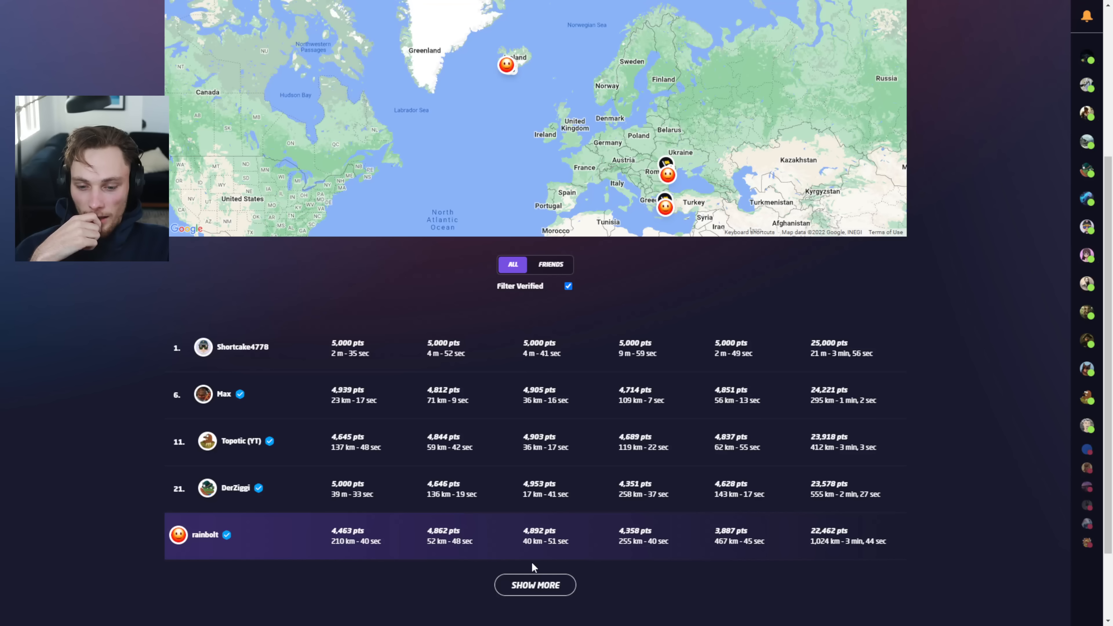
{"action": "left_click", "coordinate": [534, 585]}
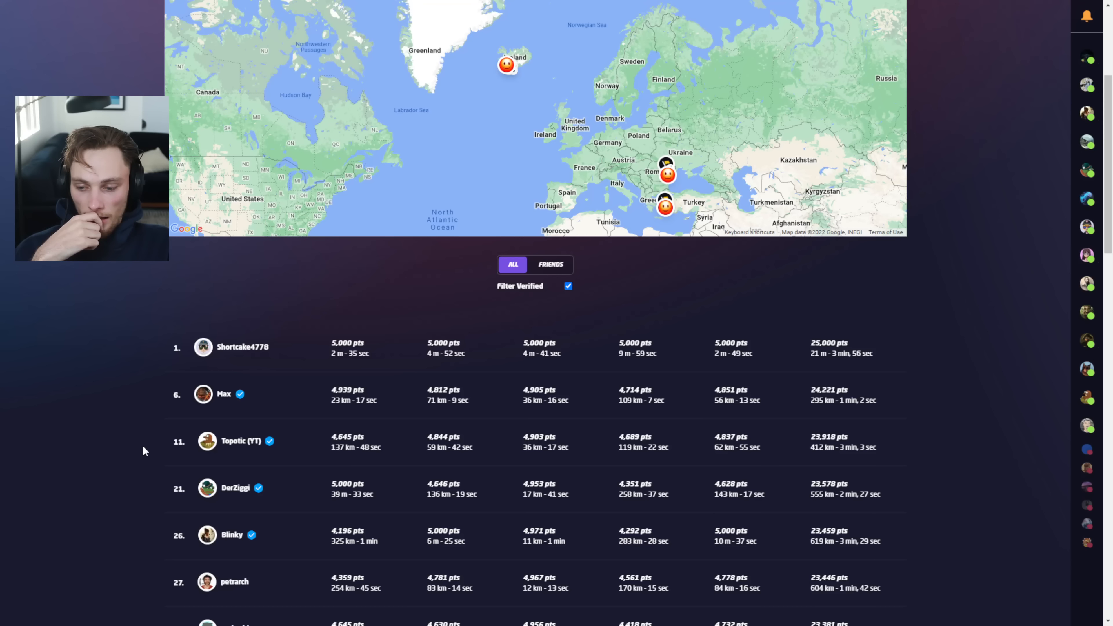
{"action": "scroll", "scroll_direction": "down", "scroll_amount": 3}
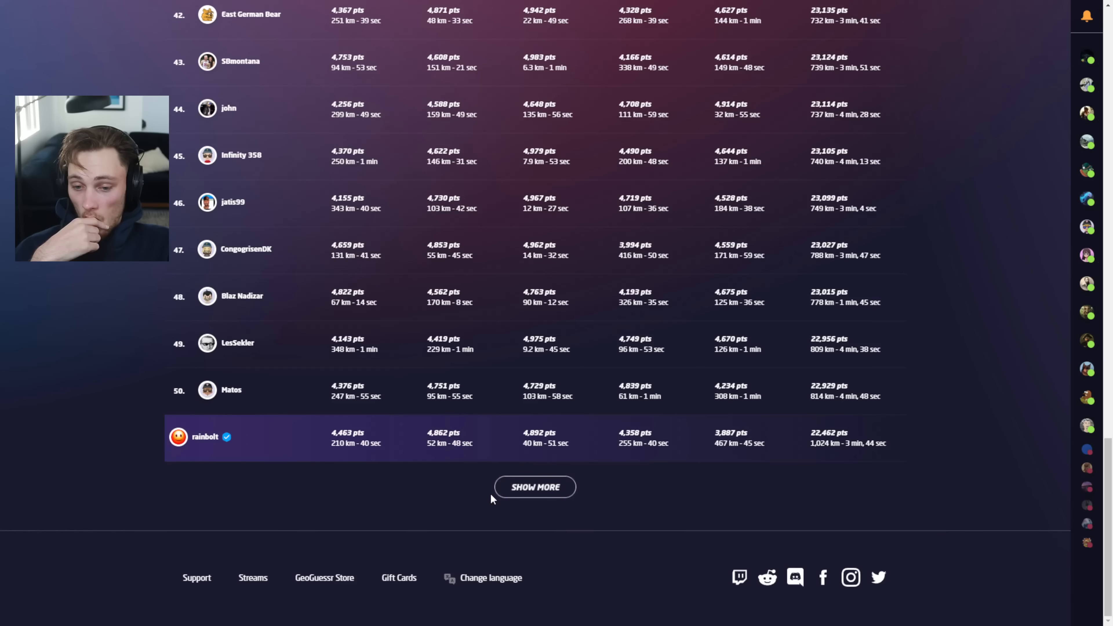
{"action": "left_click", "coordinate": [535, 487]}
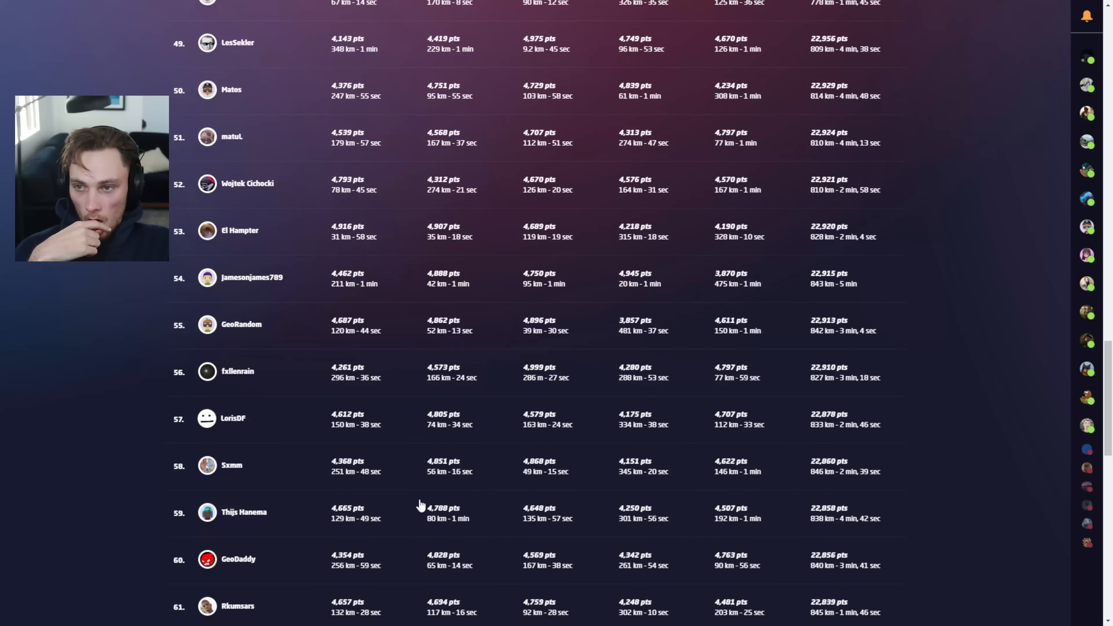
{"action": "scroll", "scroll_direction": "up", "scroll_amount": 3}
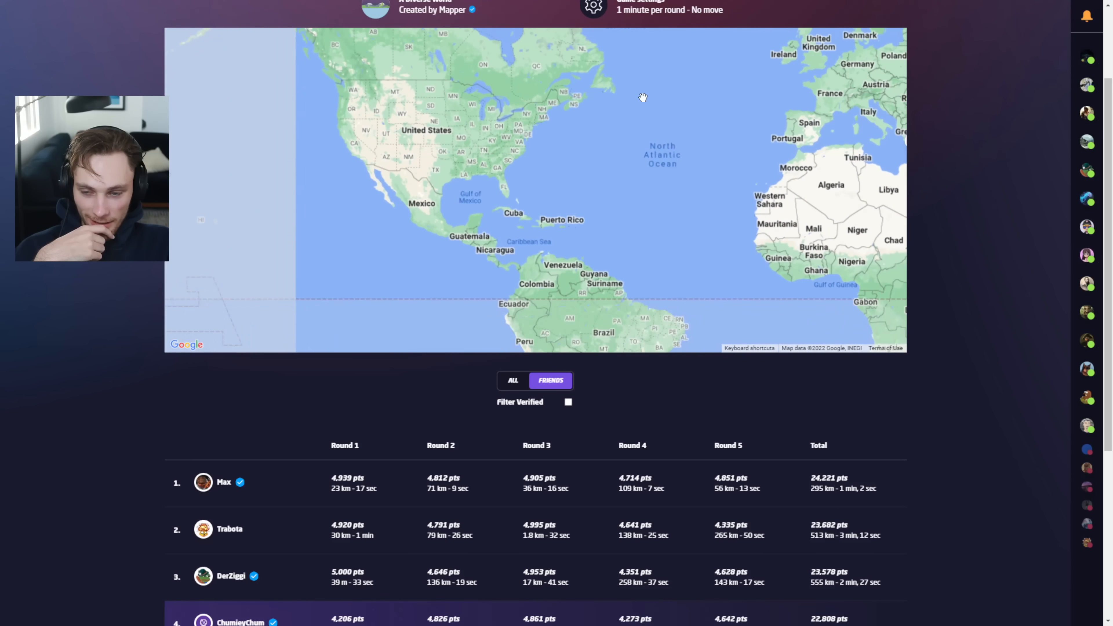
Switch the leaderboard to all players, led by Shortcake4778 at 25,000, and scroll down past rank 49.
{"action": "scroll", "scroll_direction": "down", "scroll_amount": 3}
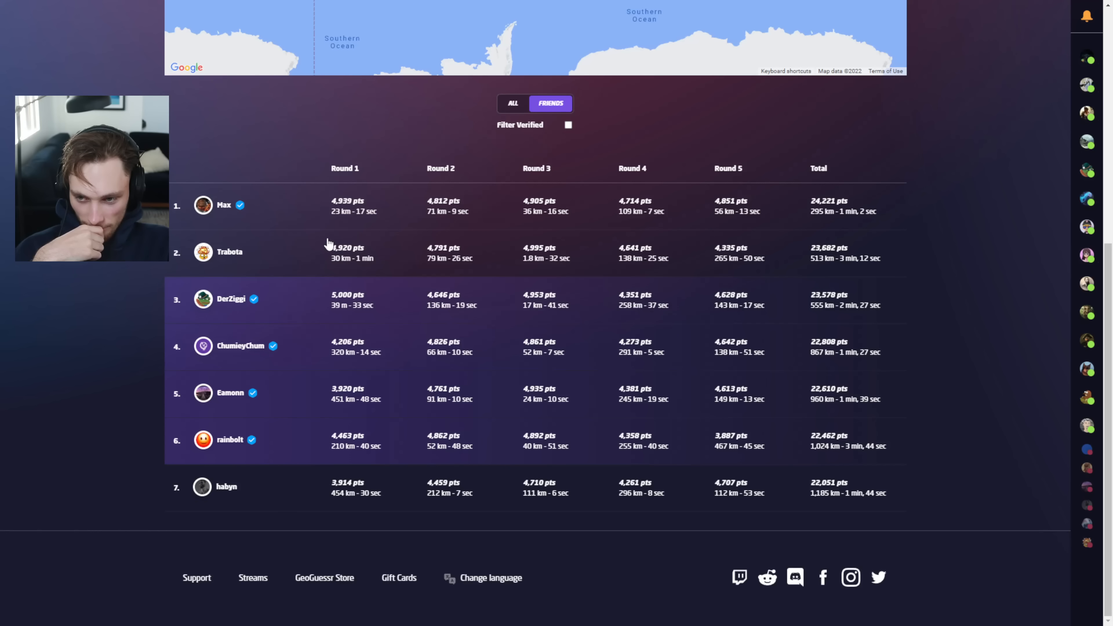
{"action": "left_click", "coordinate": [512, 104]}
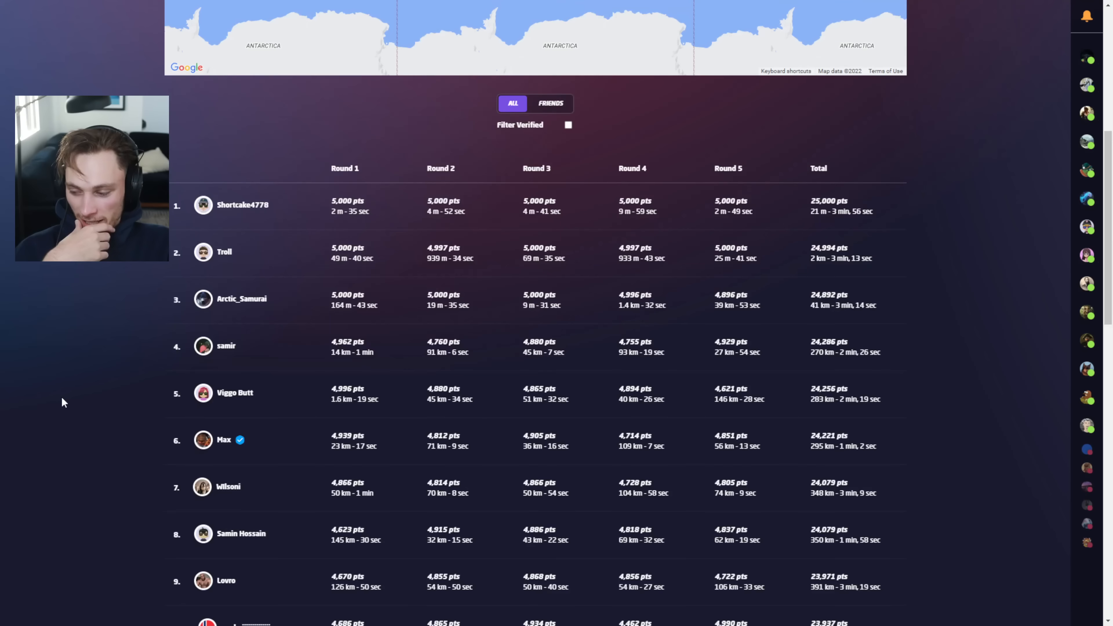
{"action": "scroll", "scroll_direction": "down", "scroll_amount": 3}
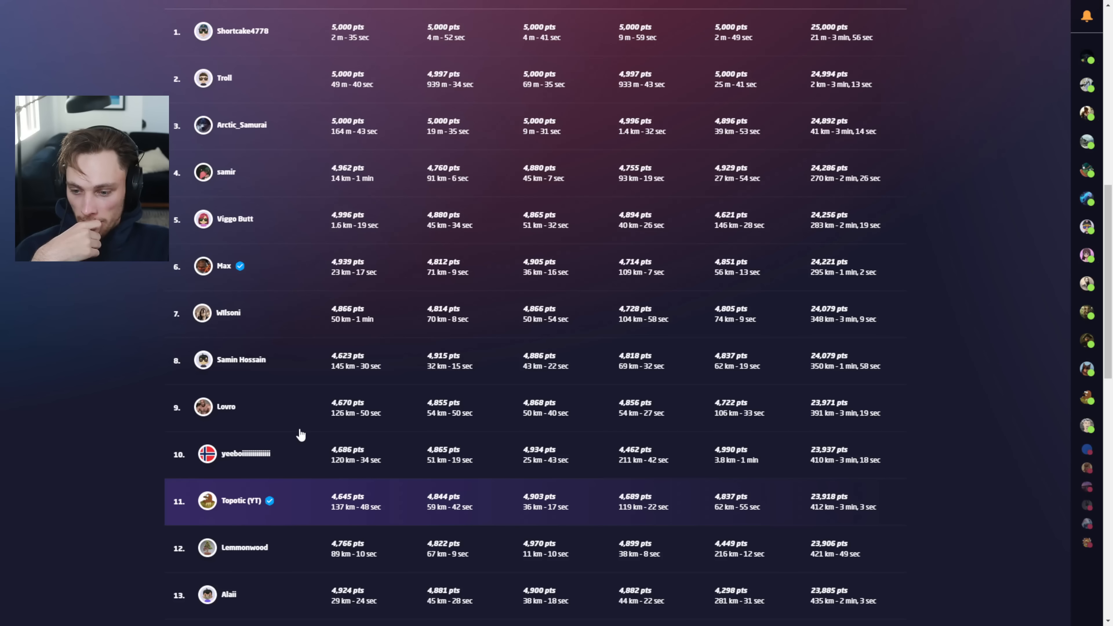
{"action": "scroll", "scroll_direction": "down", "scroll_amount": 3}
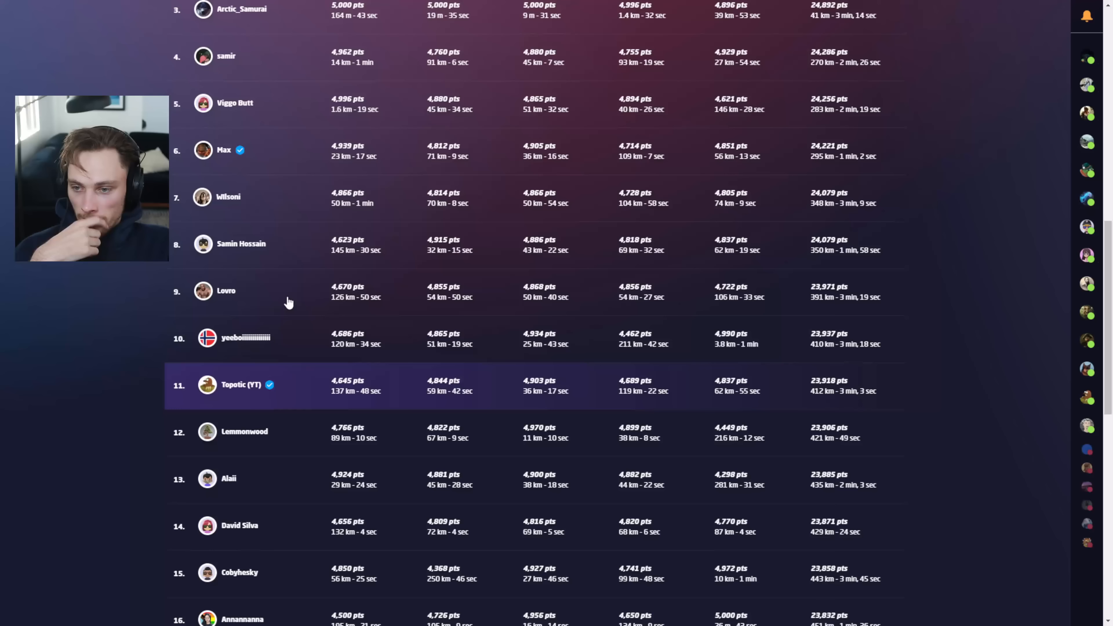
{"action": "scroll", "scroll_direction": "down", "scroll_amount": 3}
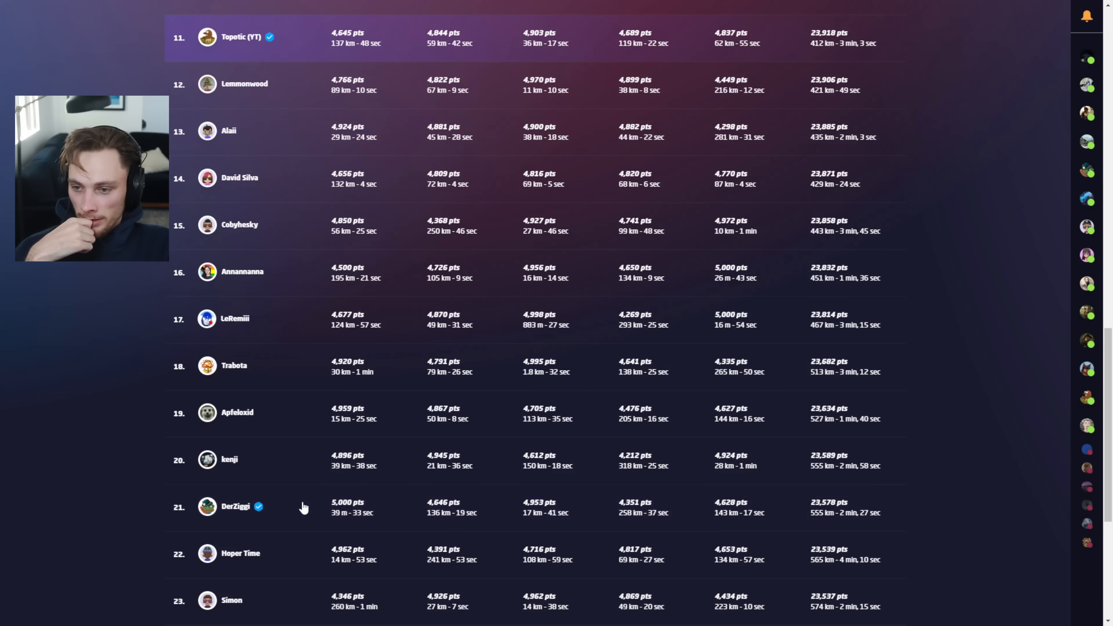
{"action": "scroll", "scroll_direction": "down", "scroll_amount": 3}
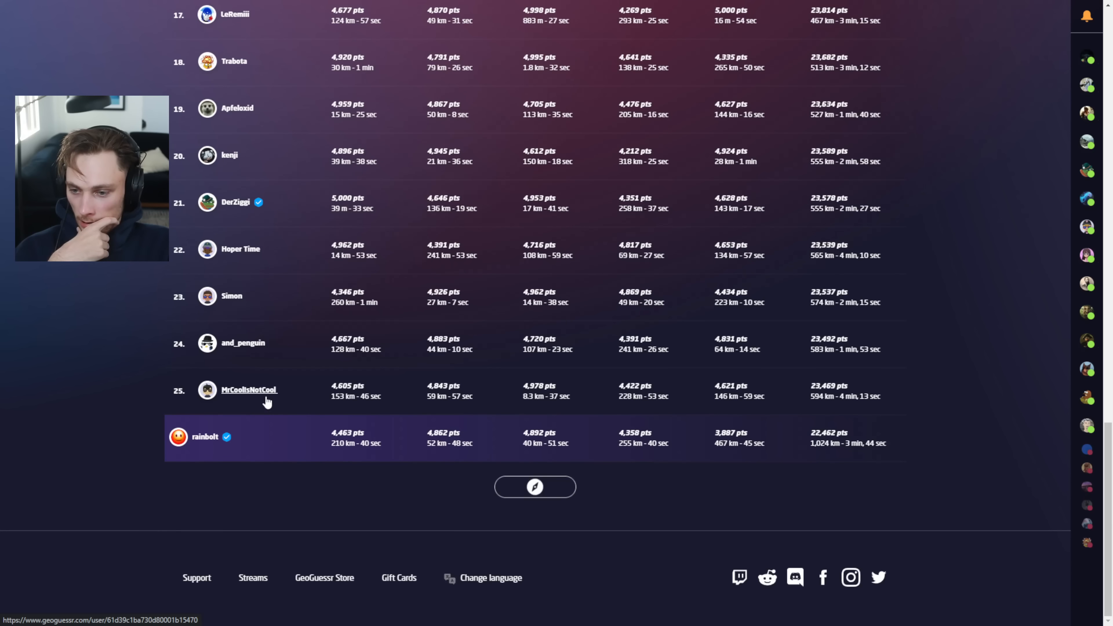
{"action": "scroll", "scroll_direction": "down", "scroll_amount": 3}
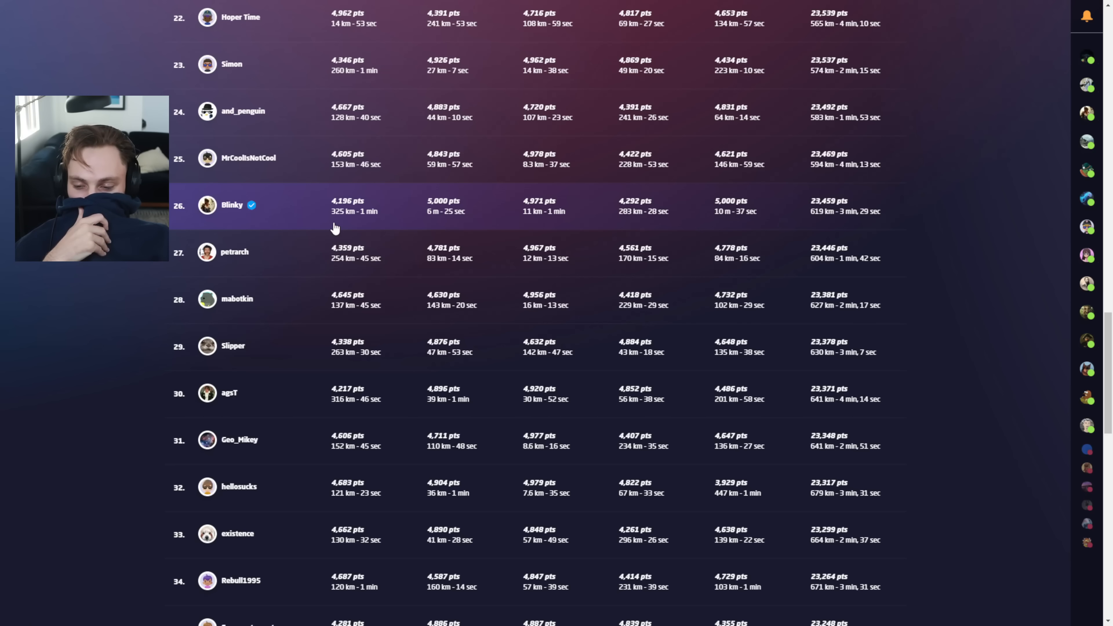
{"action": "scroll", "scroll_direction": "down", "scroll_amount": 3}
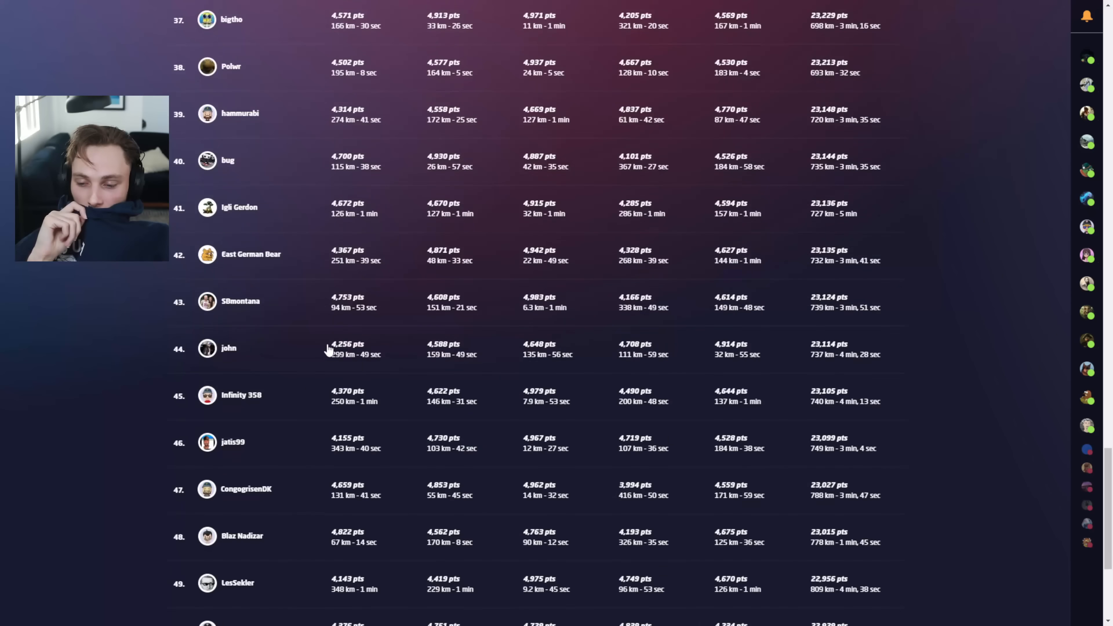
{"action": "scroll", "scroll_direction": "down", "scroll_amount": 3}
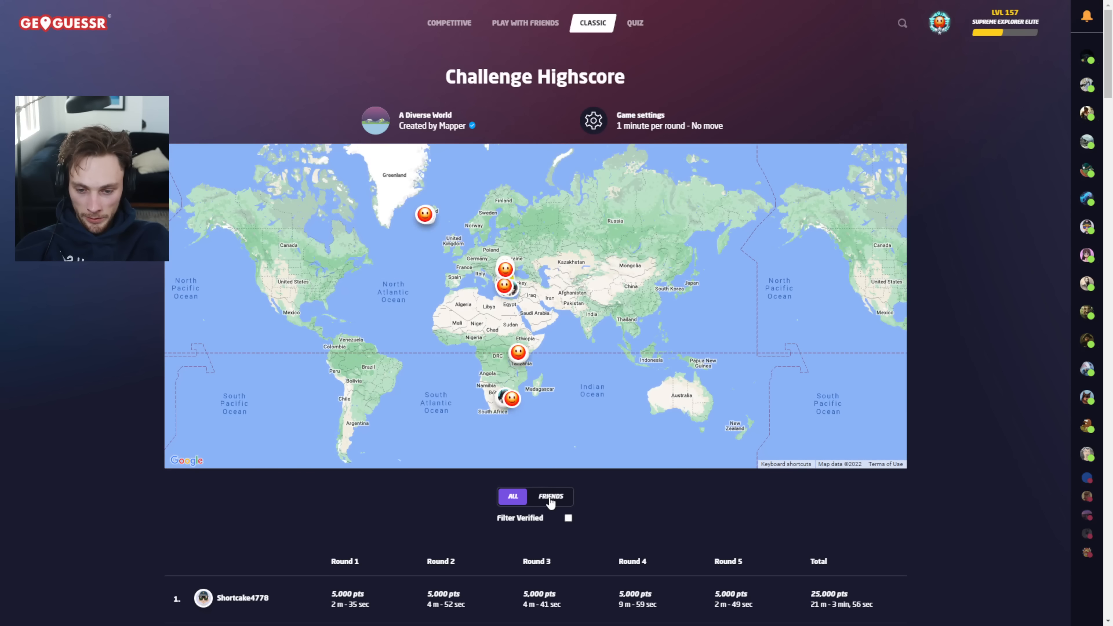
Show only friends on the Challenge Highscore leaderboard, led by Max at 24,221.
{"action": "left_click", "coordinate": [550, 496]}
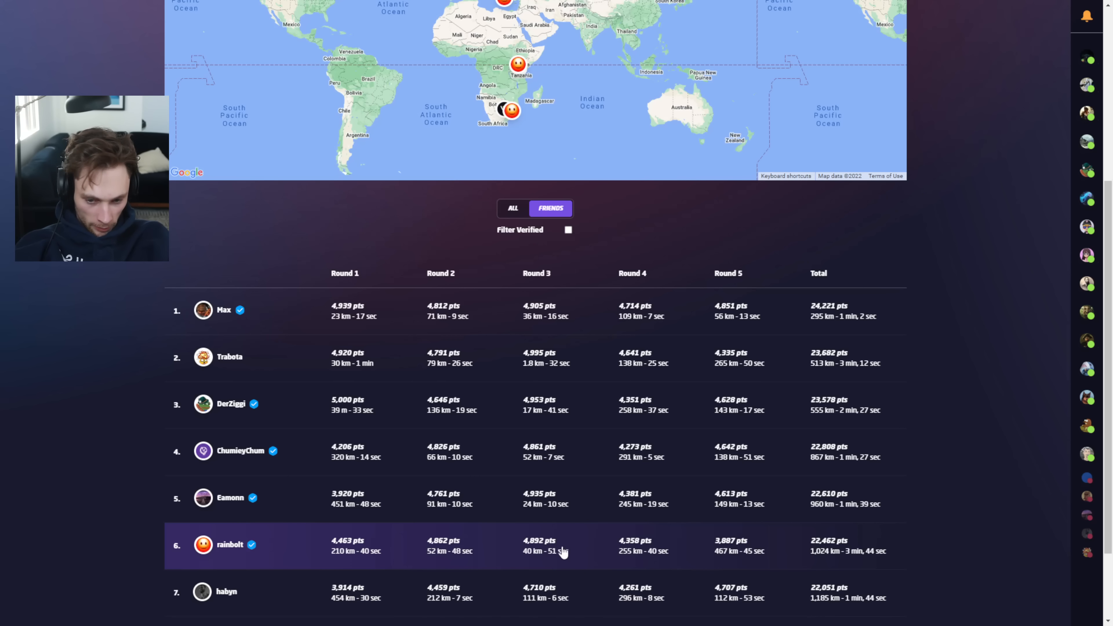
{"action": "mouse_move", "coordinate": [676, 592]}
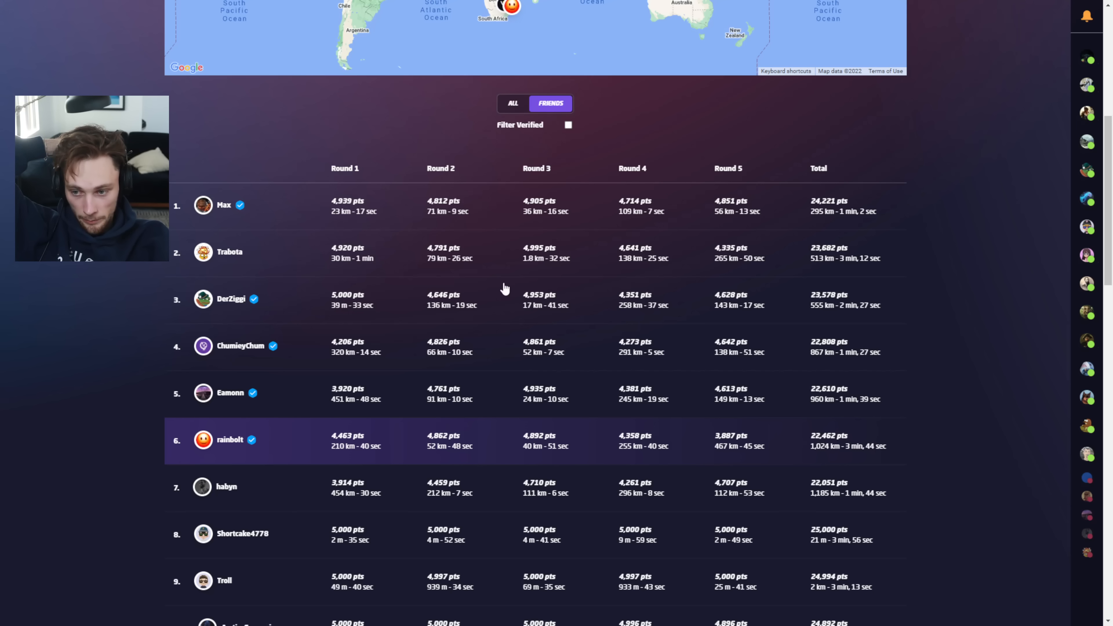
{"action": "mouse_move", "coordinate": [521, 262]}
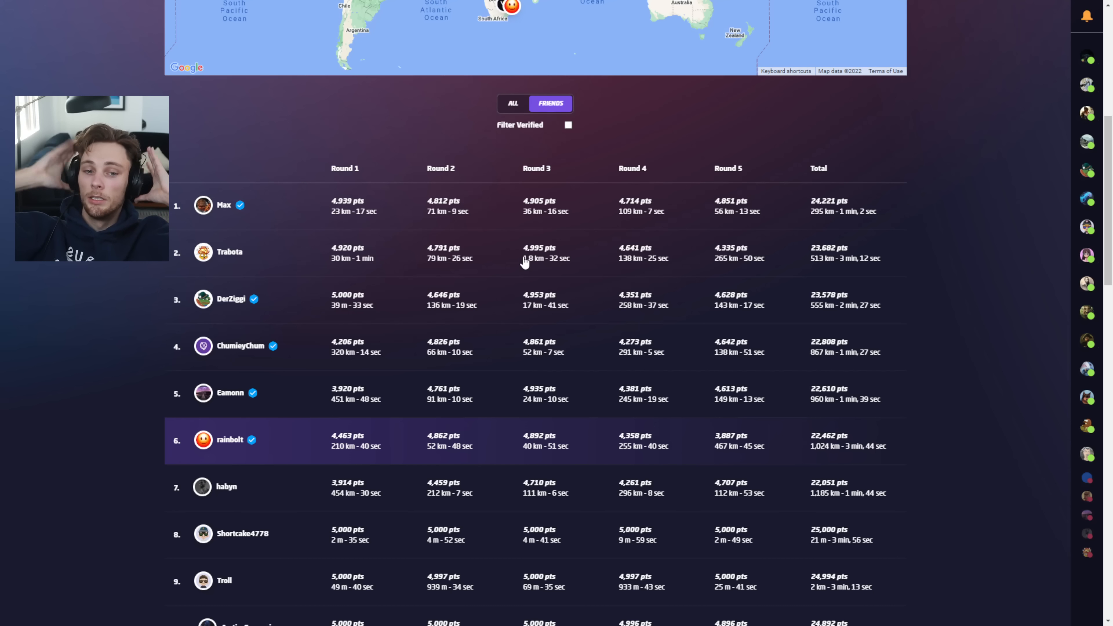